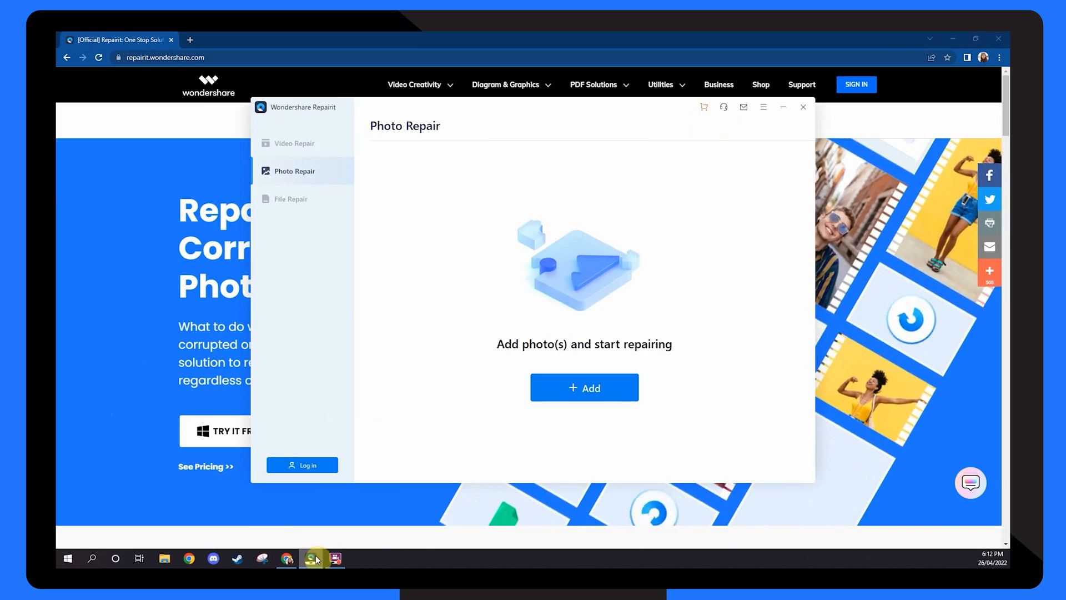
# Step: Add corrupt photo 1.NEF and corrupt photo 2.ARW to the Photo Repair list
pyautogui.click(566, 403)
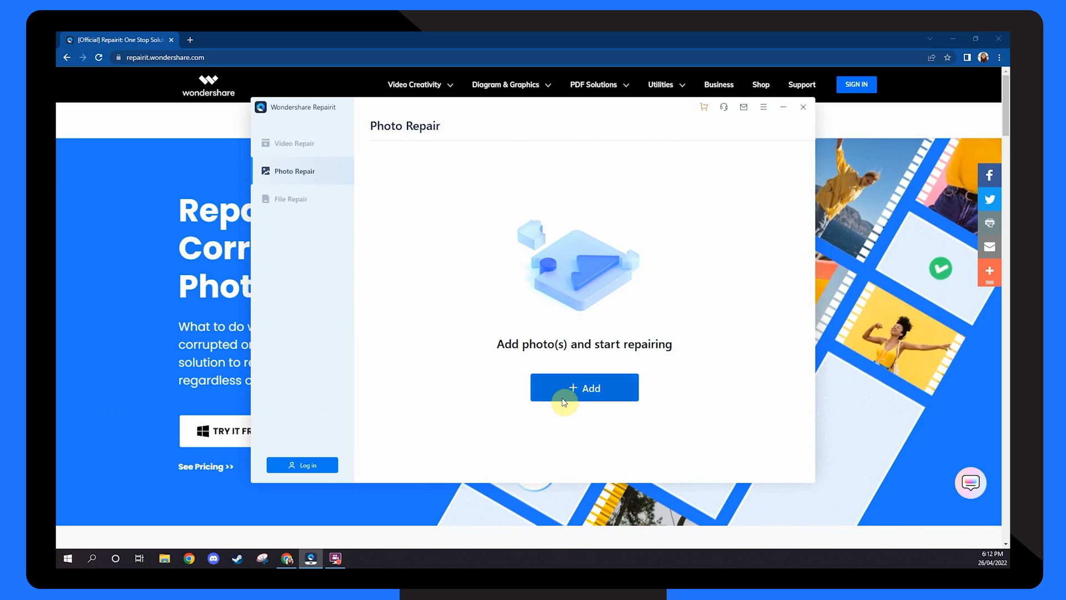
pyautogui.click(584, 387)
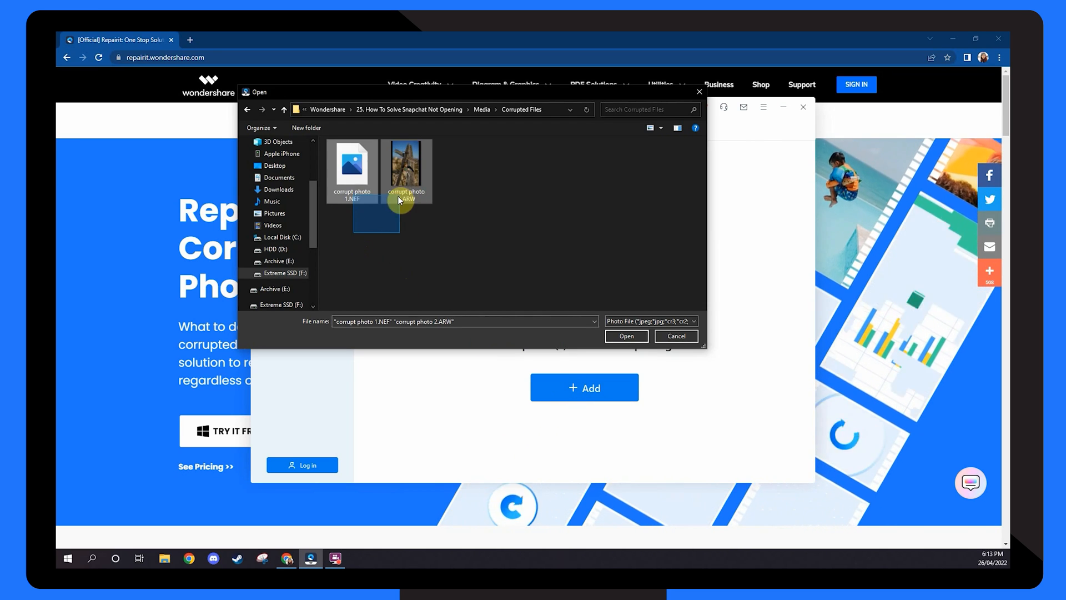
pyautogui.click(627, 336)
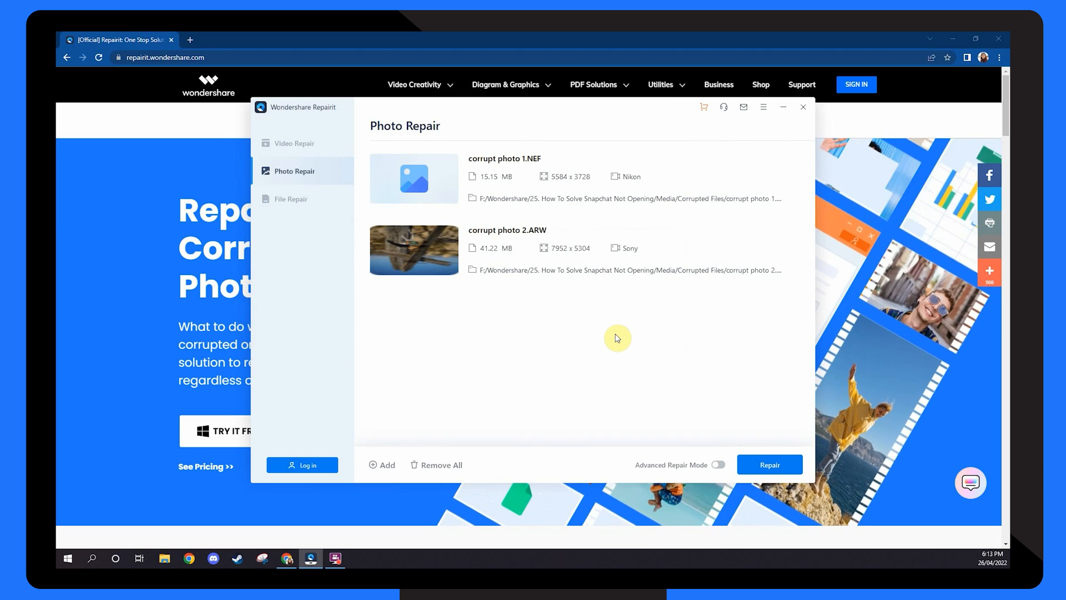
# Step: Run Repair on the NEF and ARW photos and confirm the success message
pyautogui.click(769, 465)
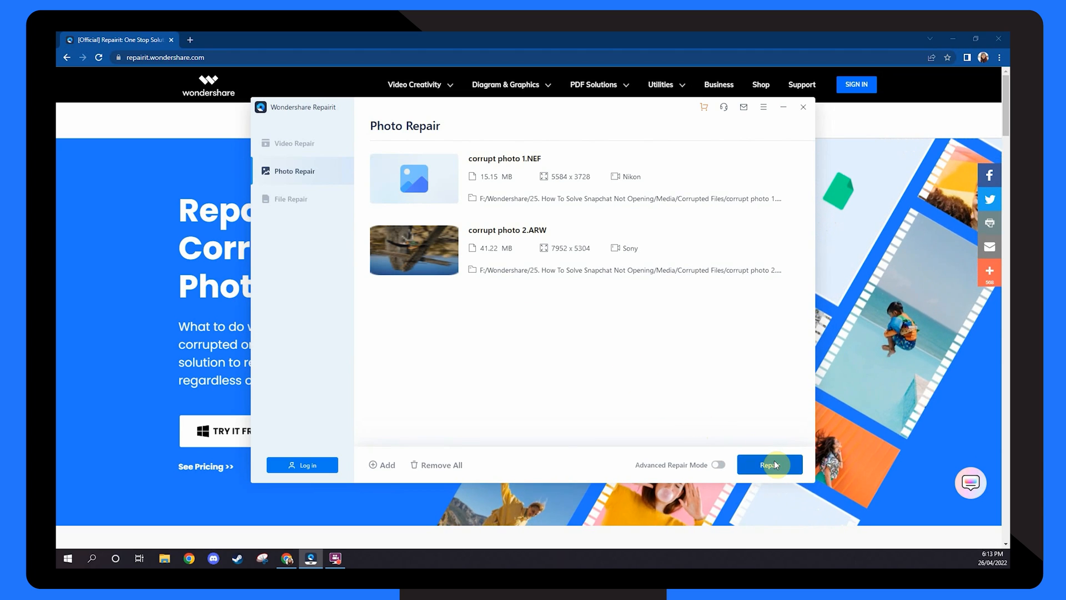
pyautogui.click(769, 464)
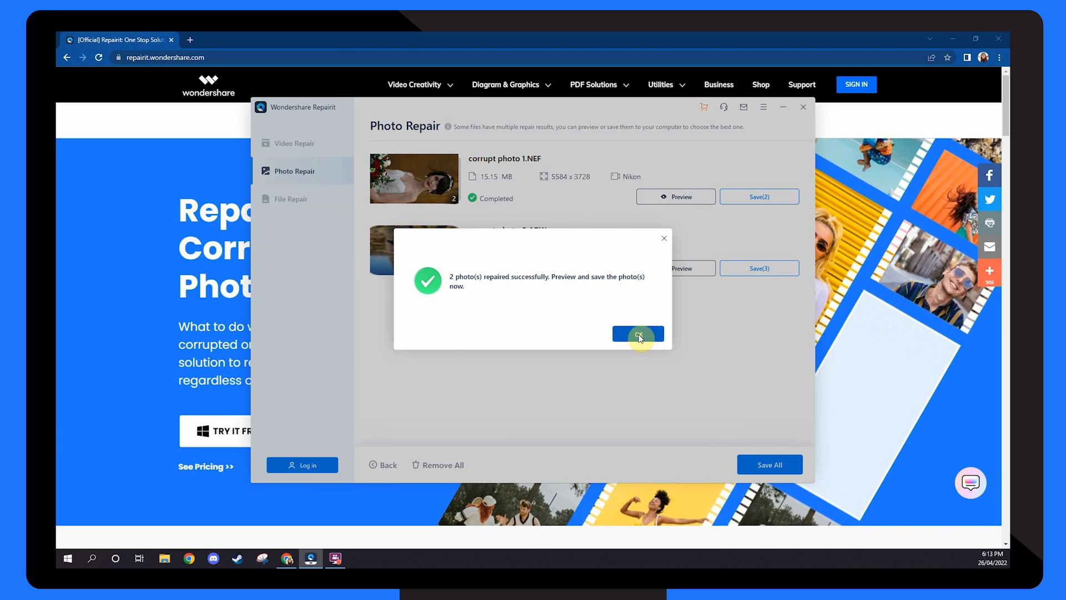
pyautogui.click(638, 334)
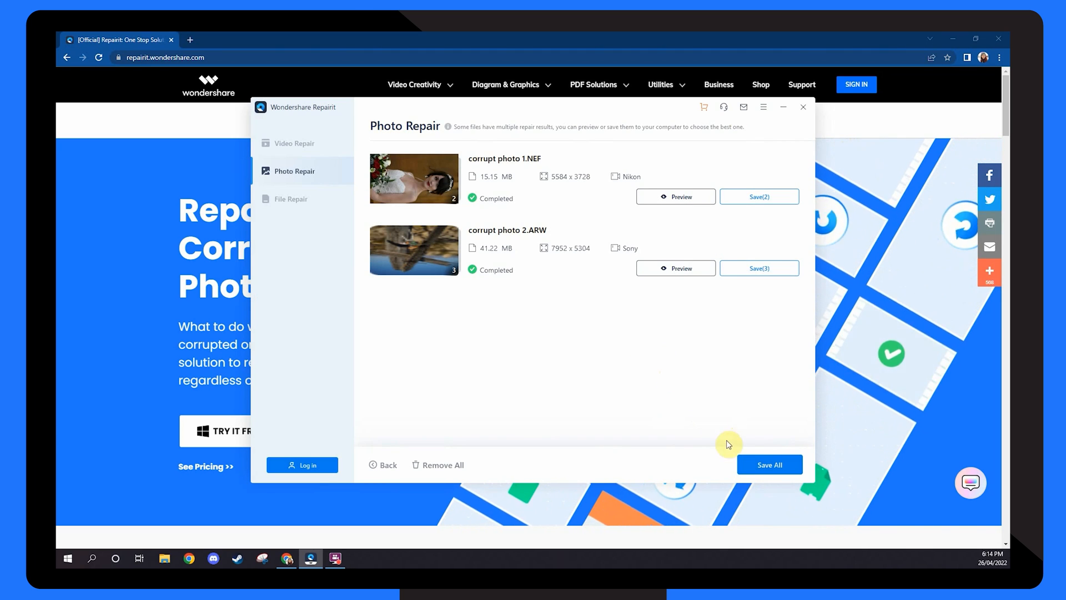